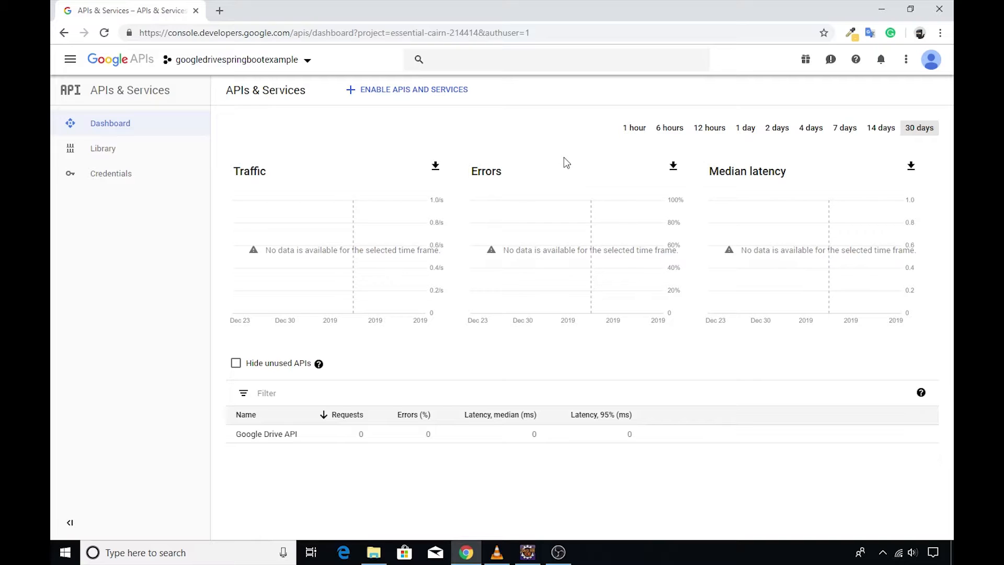
{"action": "mouse_move", "coordinate": [439, 142]}
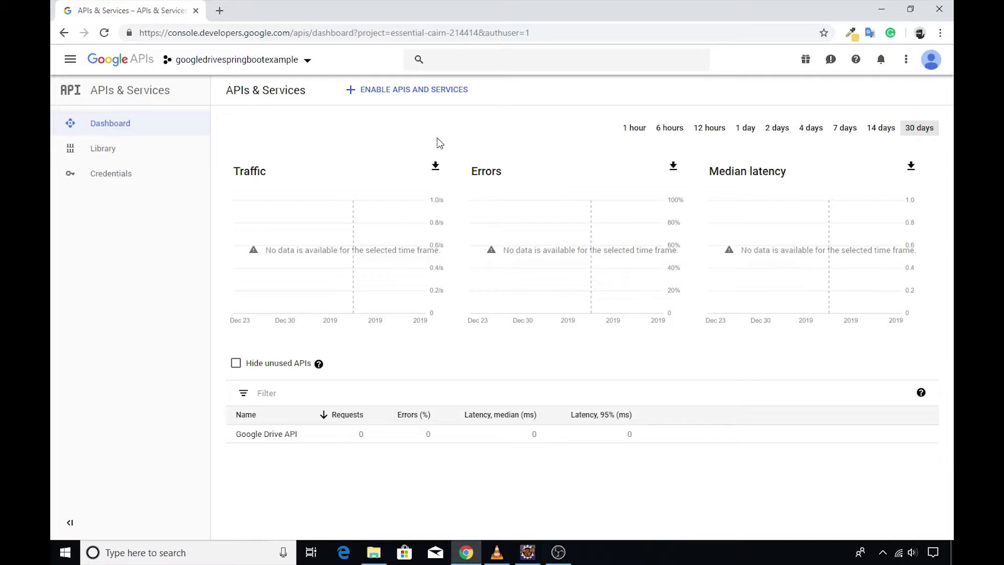
{"action": "mouse_move", "coordinate": [290, 141]}
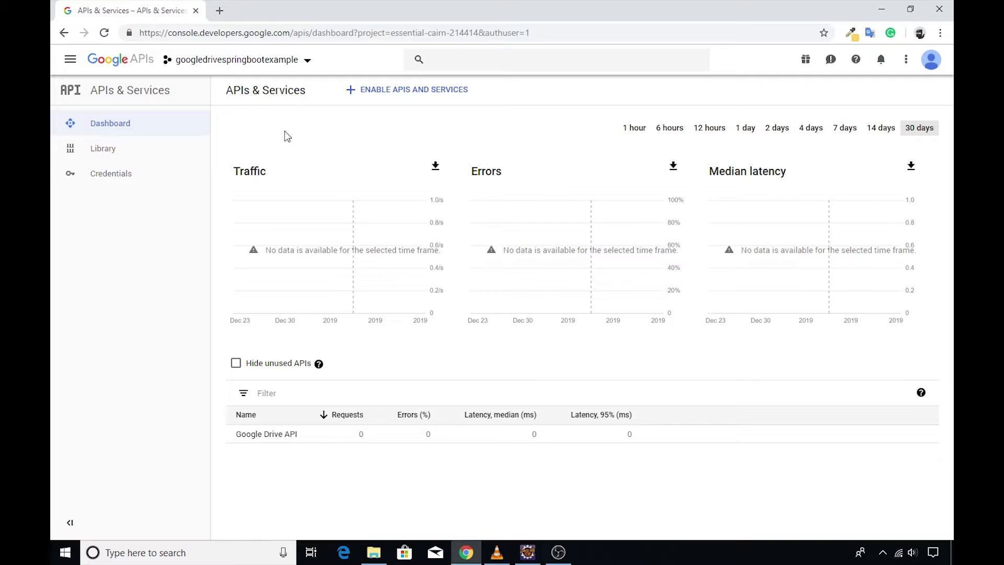
{"action": "mouse_move", "coordinate": [241, 76]}
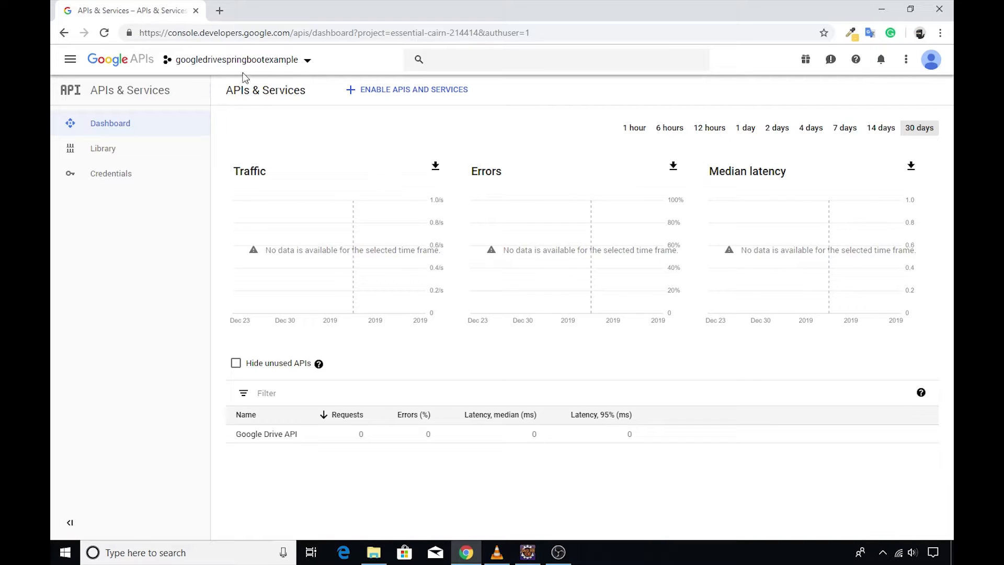
{"action": "mouse_move", "coordinate": [229, 119]}
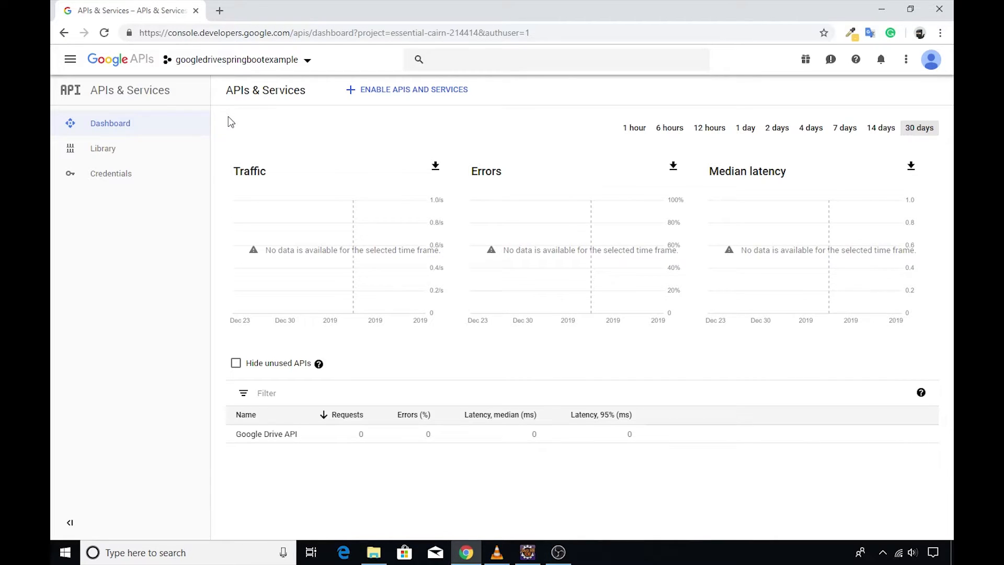
{"action": "mouse_move", "coordinate": [150, 169]}
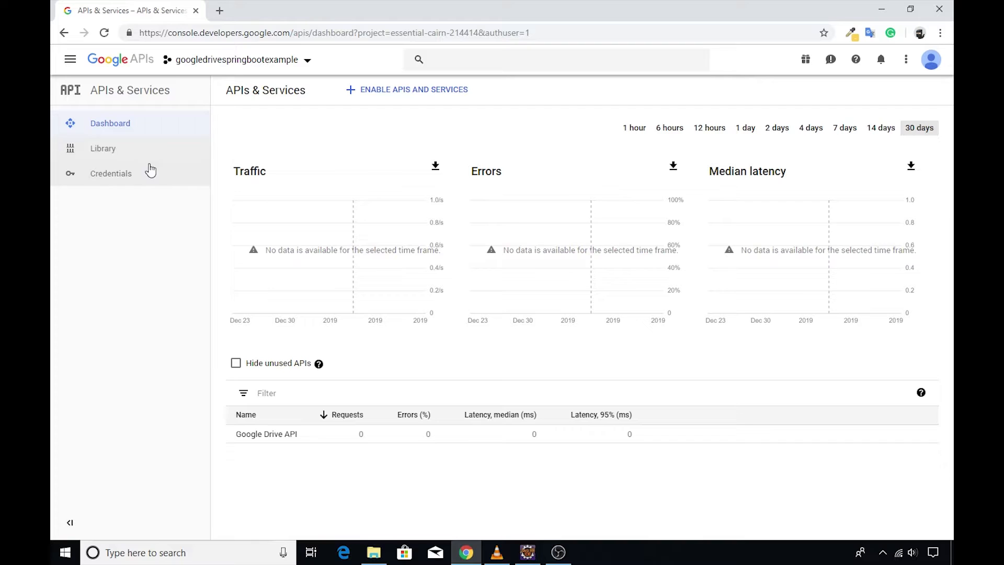
{"action": "mouse_move", "coordinate": [109, 173]}
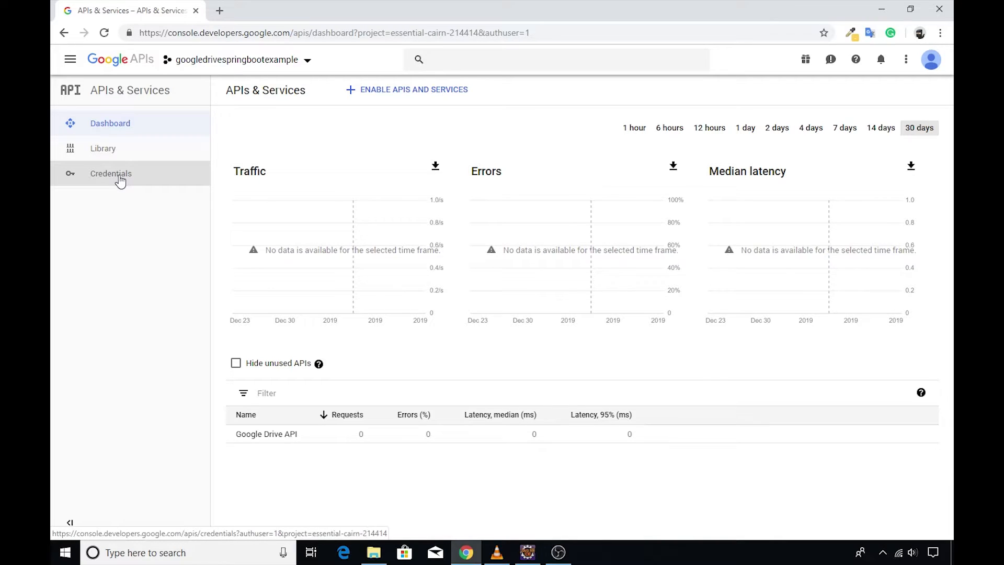
- Show the Credentials page listing the existing SpringBootStore OAuth 2.0 client ID
{"action": "left_click", "coordinate": [110, 172]}
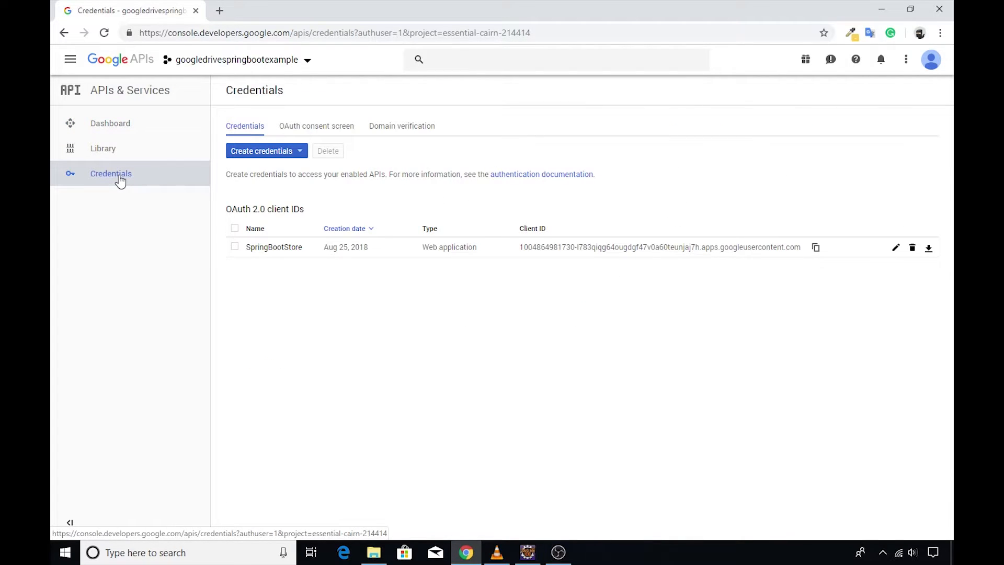
{"action": "mouse_move", "coordinate": [332, 192]}
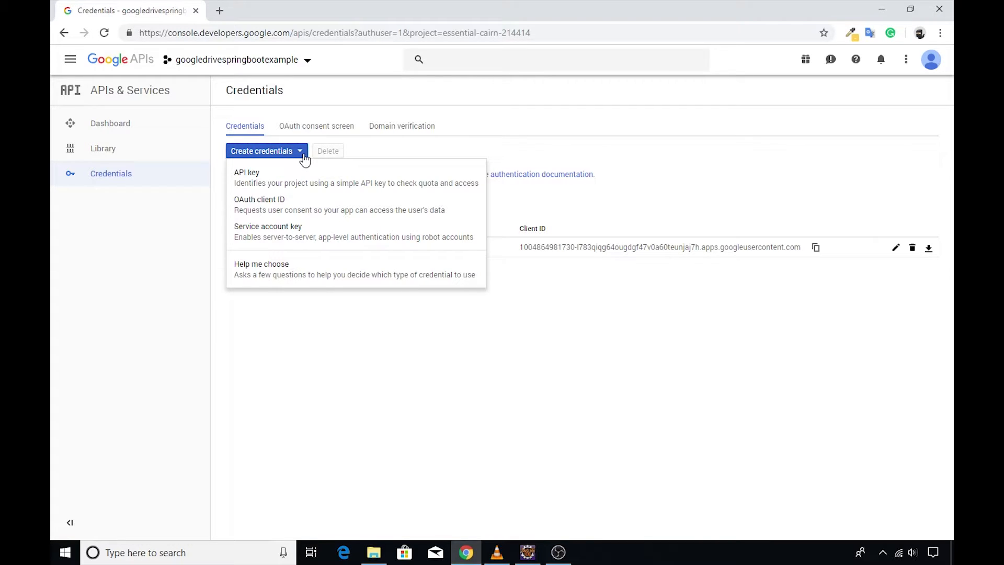
{"action": "mouse_move", "coordinate": [307, 231]}
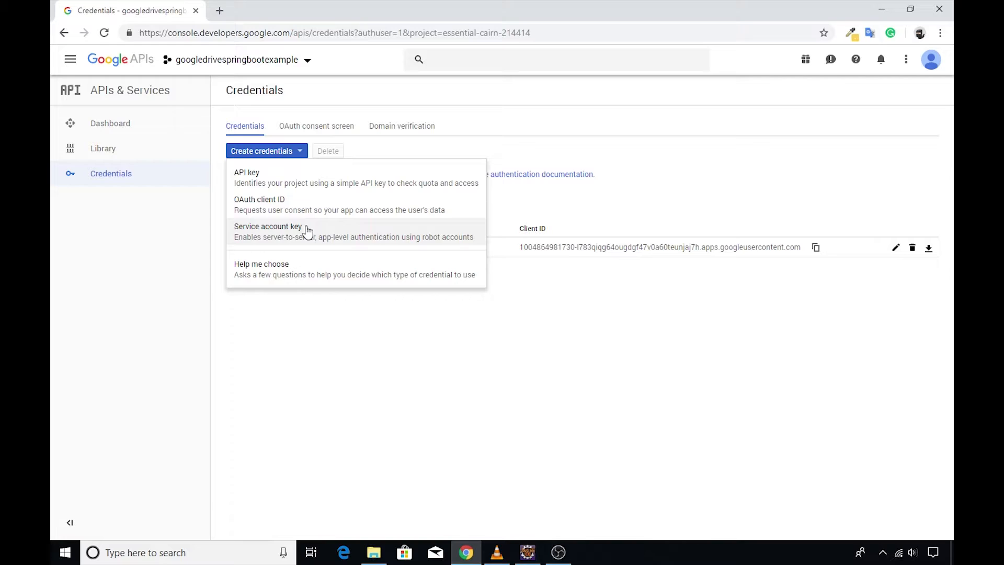
{"action": "mouse_move", "coordinate": [292, 268]}
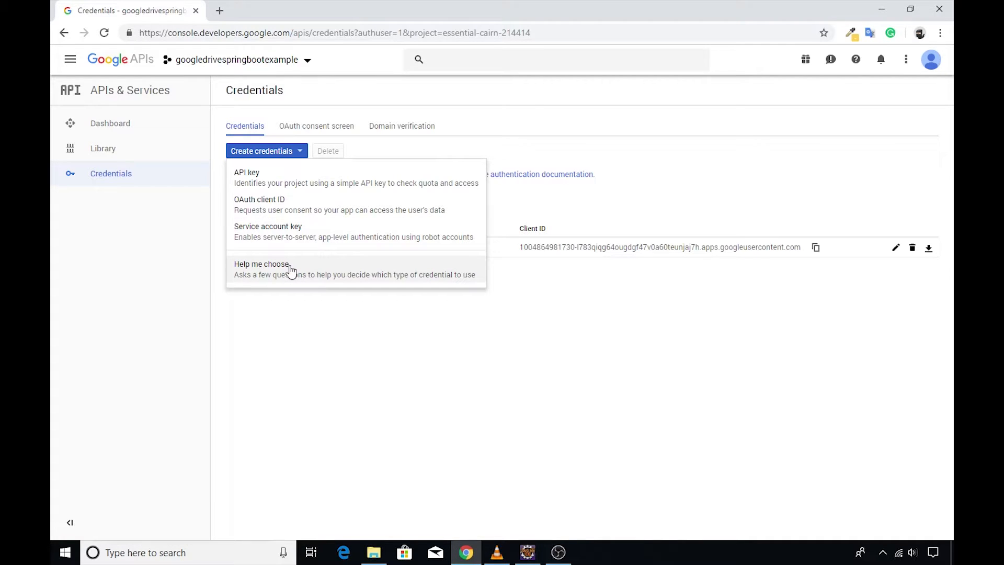
- Start a new Service account key credential with JSON as the key type
{"action": "left_click", "coordinate": [268, 226]}
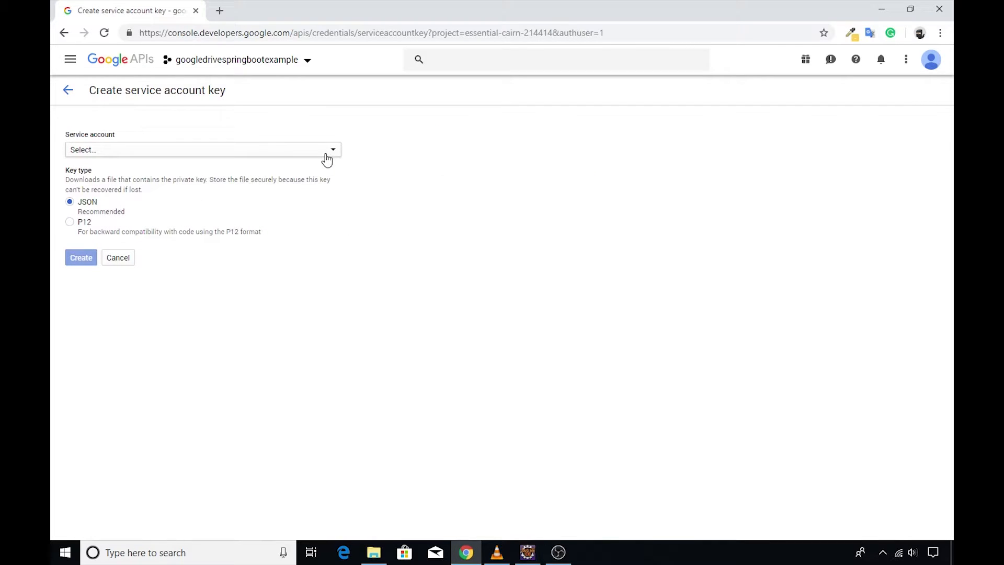
{"action": "mouse_move", "coordinate": [304, 132]}
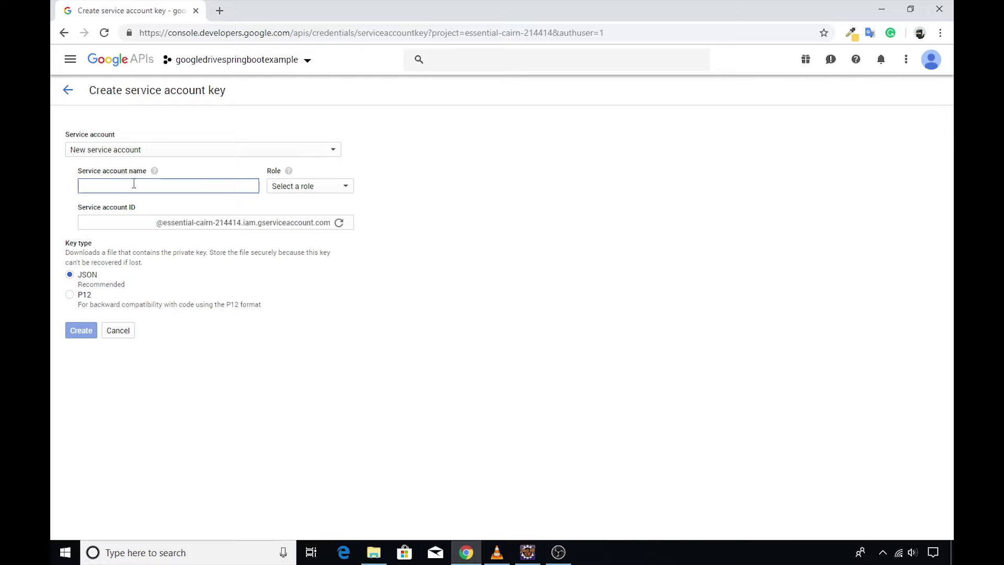
- Name the new service account myserviceaccount and give it the Storage Admin role
{"action": "type", "text": "myserviceaccount"}
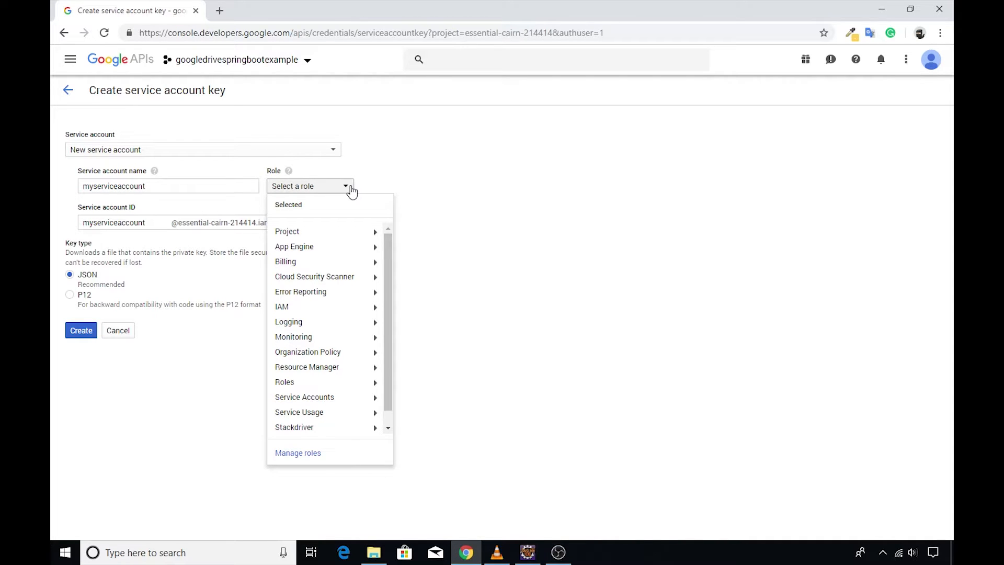
{"action": "mouse_move", "coordinate": [351, 194]}
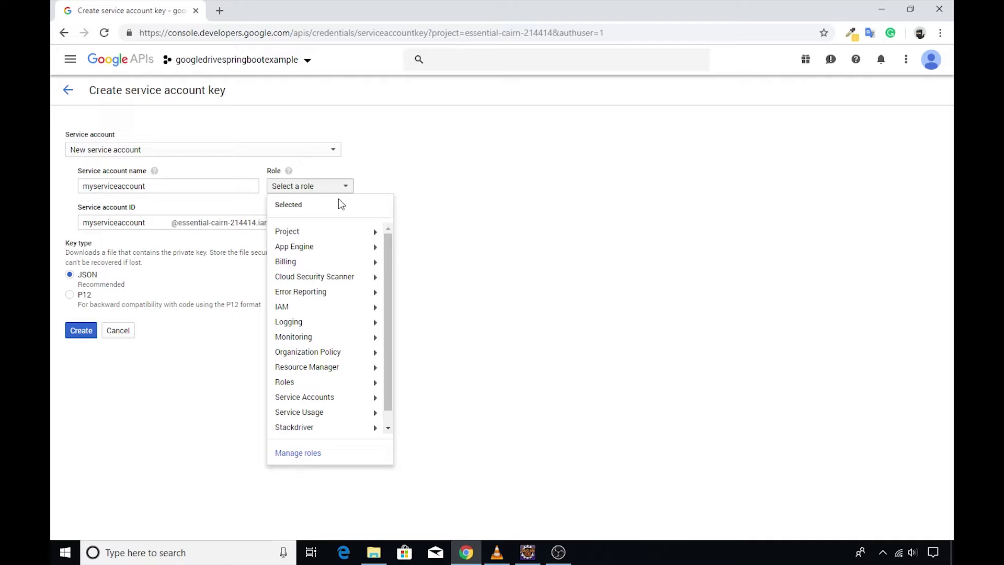
{"action": "mouse_move", "coordinate": [344, 249]}
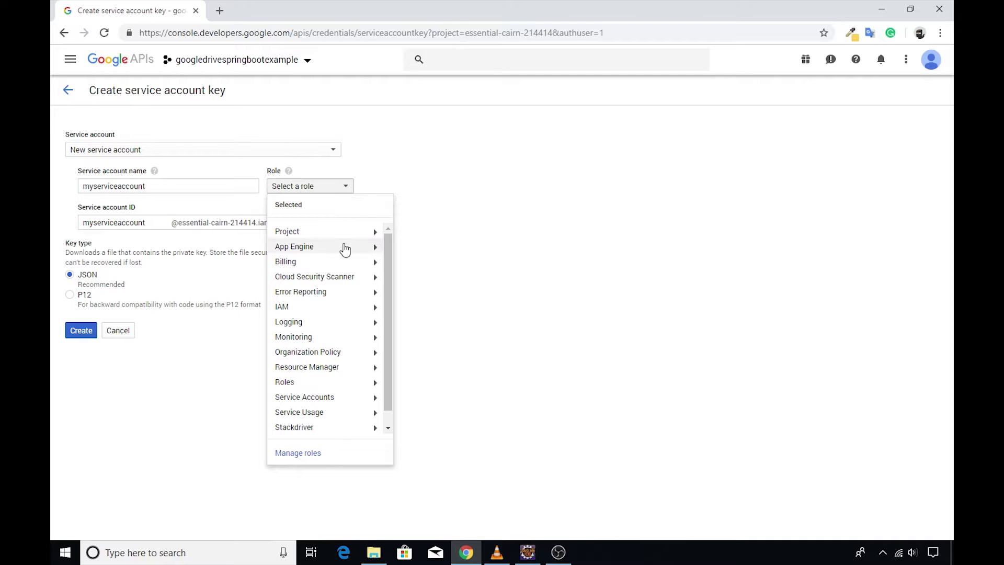
{"action": "mouse_move", "coordinate": [285, 382]}
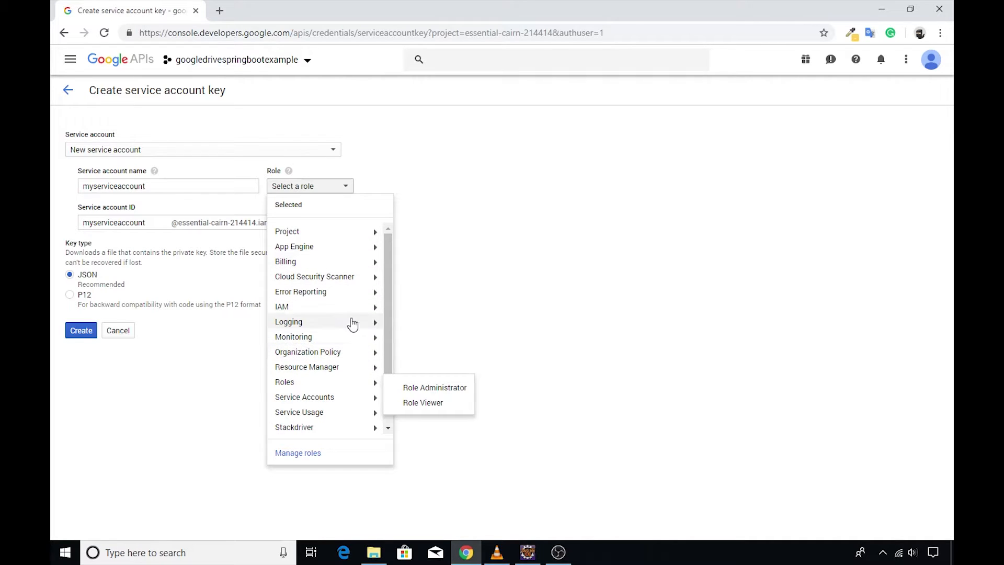
{"action": "scroll", "scroll_direction": "down", "scroll_amount": 3}
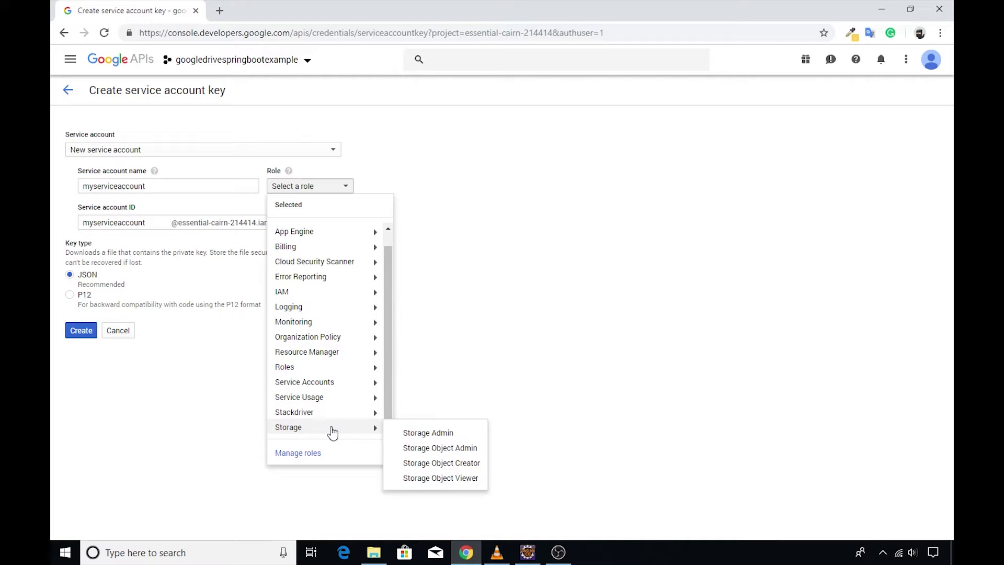
{"action": "mouse_move", "coordinate": [385, 435]}
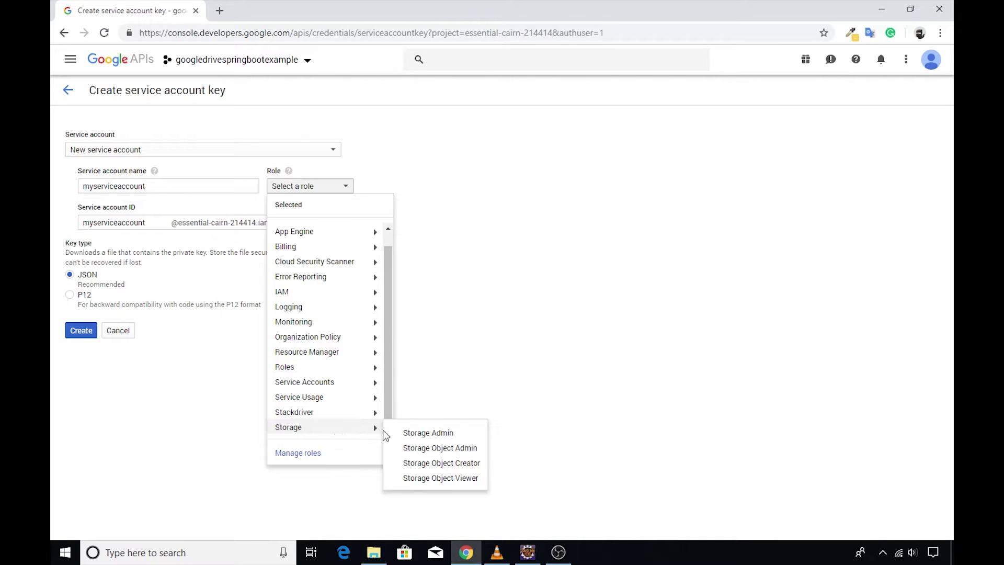
{"action": "left_click", "coordinate": [428, 432]}
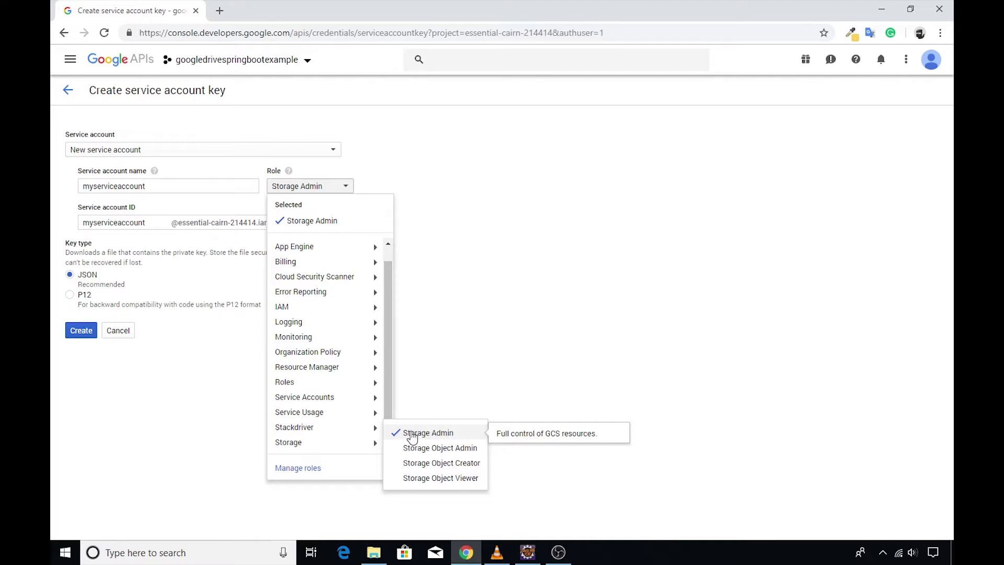
{"action": "left_click", "coordinate": [427, 432]}
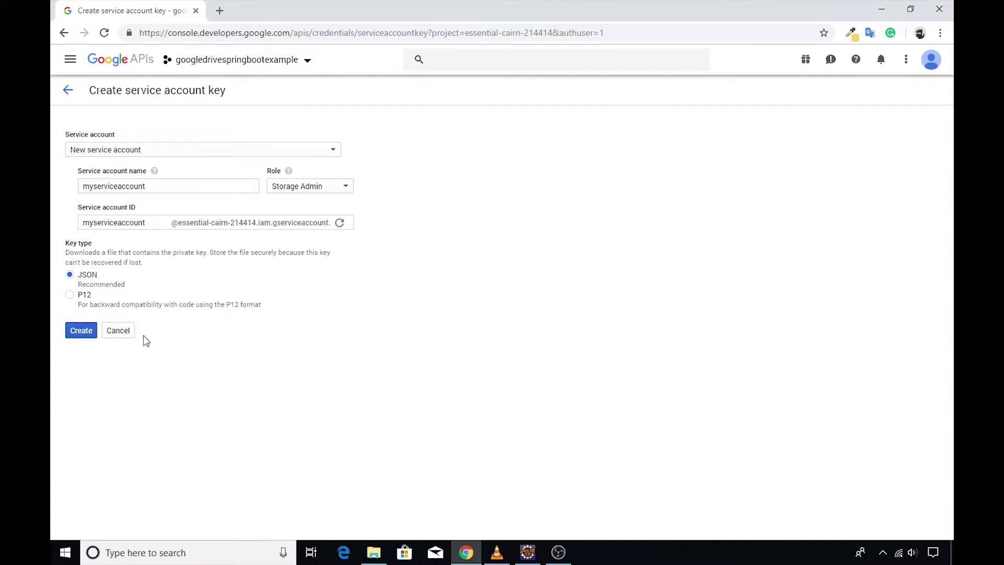
{"action": "mouse_move", "coordinate": [90, 276]}
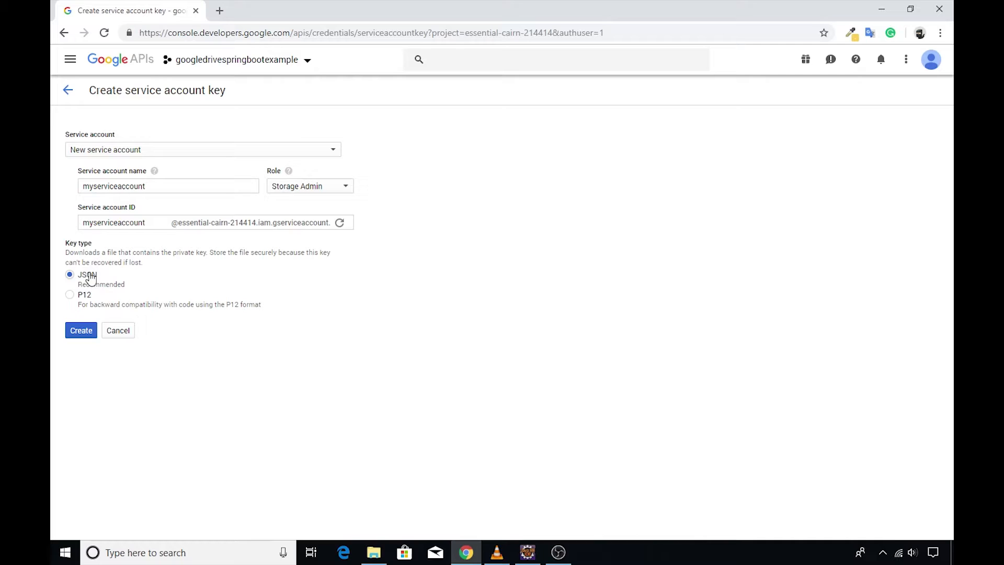
{"action": "mouse_move", "coordinate": [95, 325]}
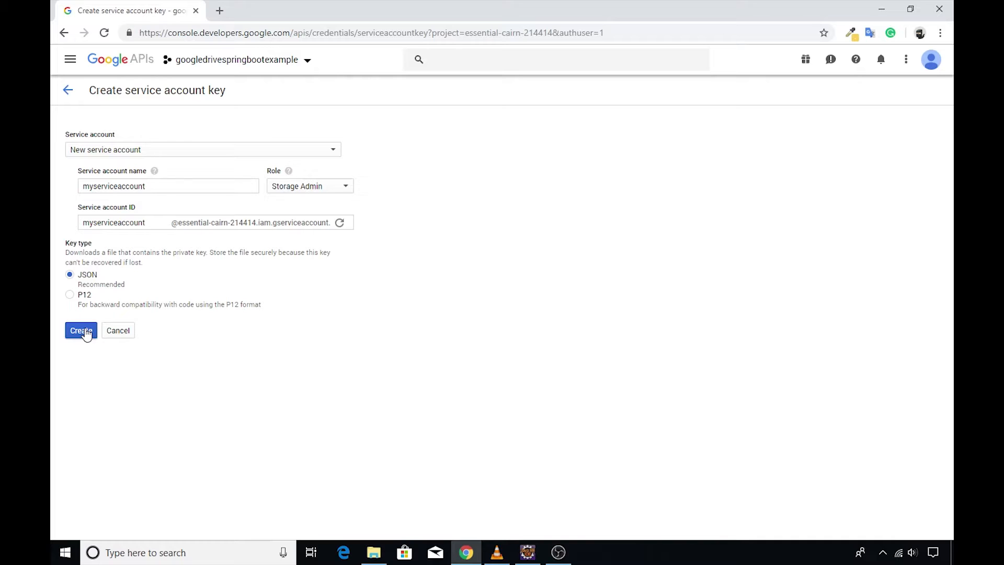
- Create the JSON private key so it downloads, and dismiss the saved-key notice
{"action": "left_click", "coordinate": [80, 330]}
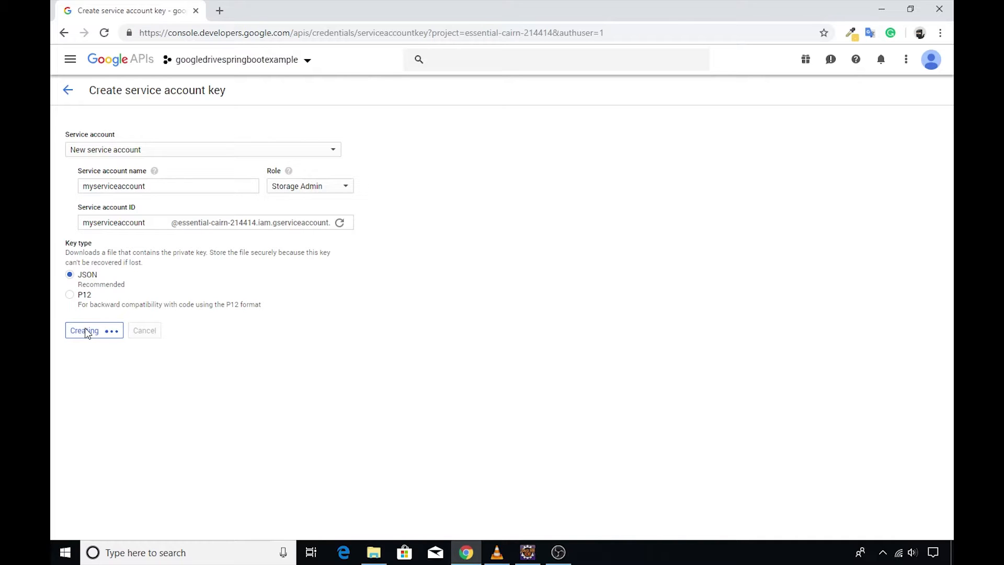
{"action": "left_click", "coordinate": [84, 330]}
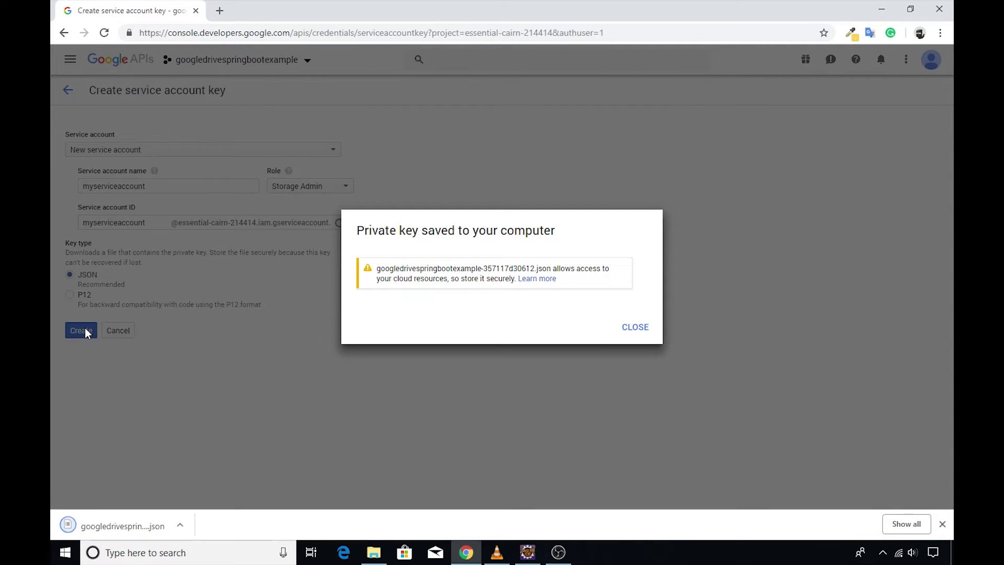
{"action": "mouse_move", "coordinate": [635, 328]}
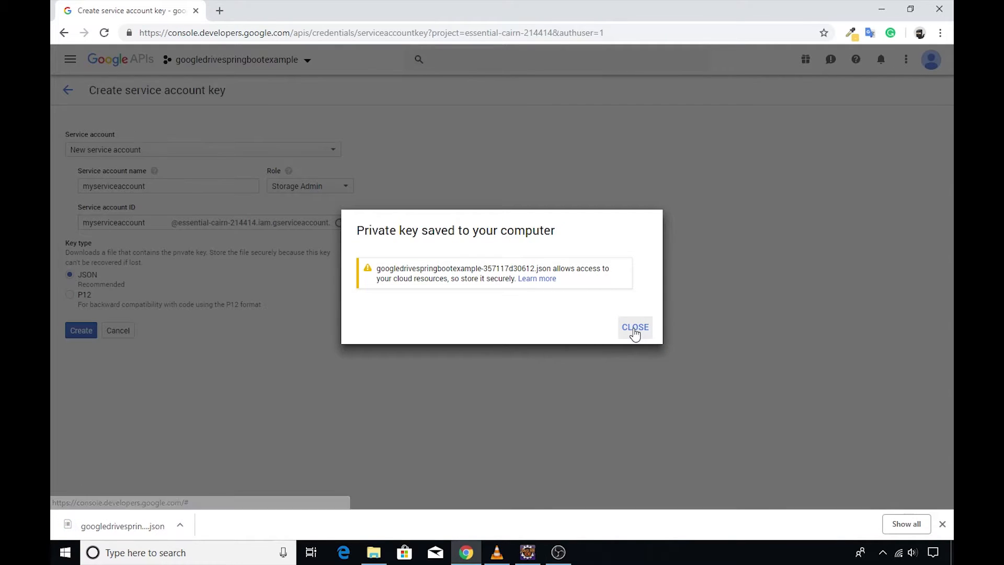
{"action": "left_click", "coordinate": [635, 327]}
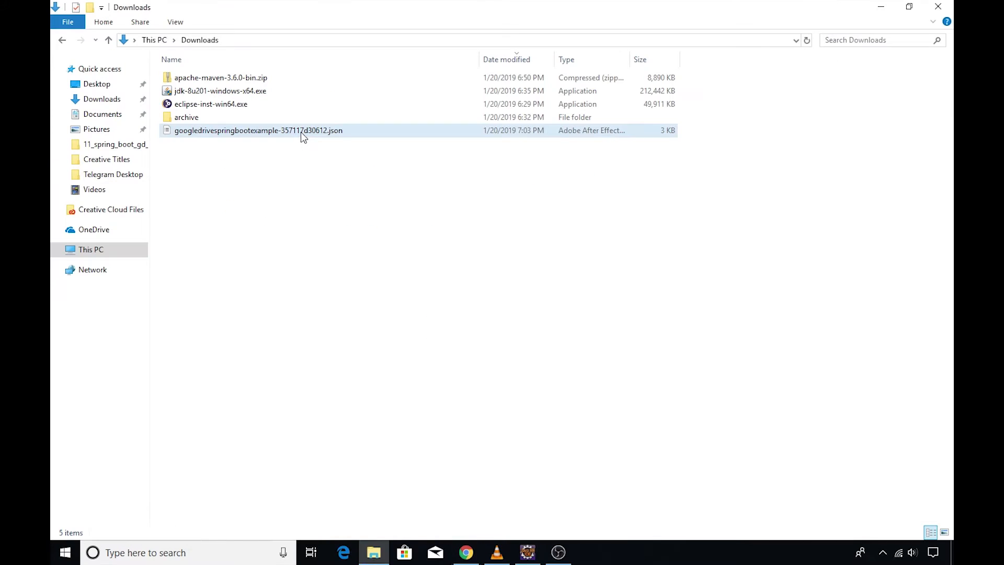
- Select the downloaded JSON key file in Downloads and switch to the Eclipse workspace
{"action": "left_click", "coordinate": [259, 130]}
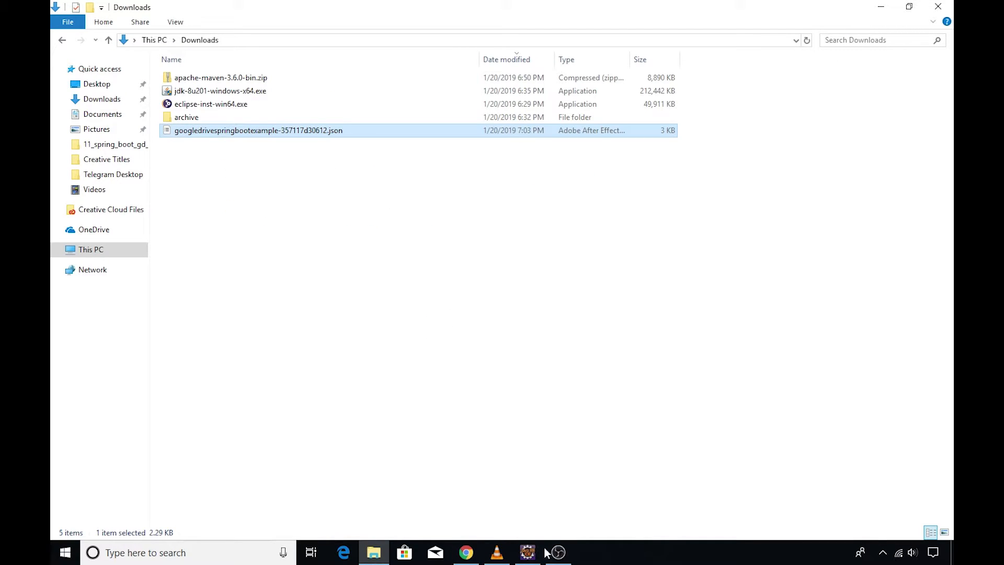
{"action": "left_click", "coordinate": [526, 552]}
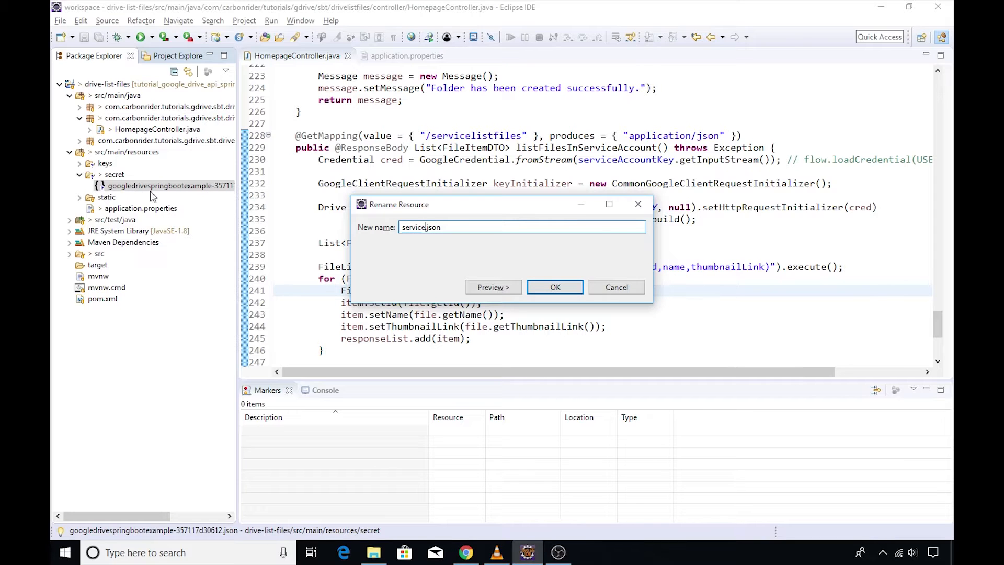
- Rename the key file to service.json and jump to the serviceAccountKey declaration in HomepageController
{"action": "left_click", "coordinate": [555, 286]}
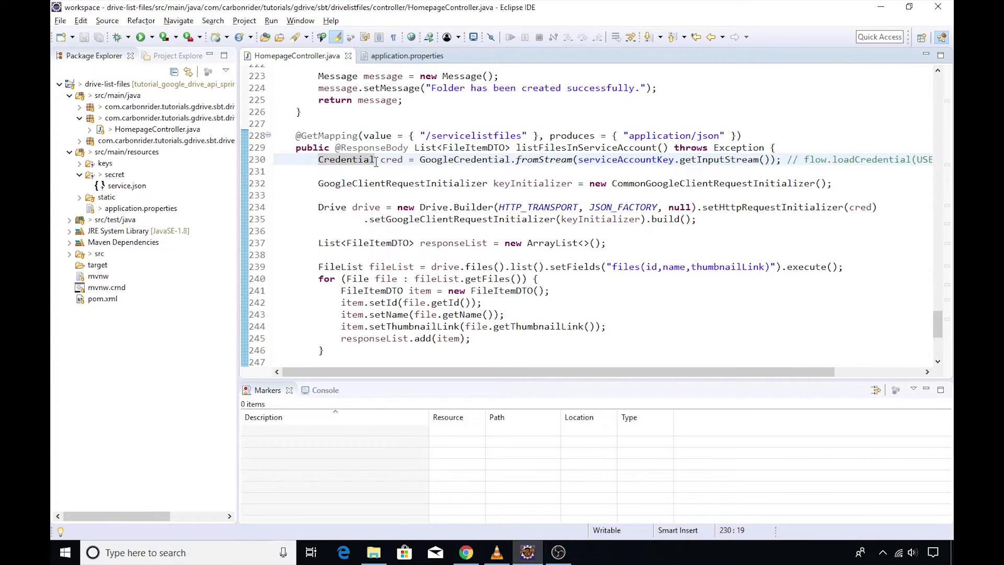
{"action": "mouse_move", "coordinate": [390, 159]}
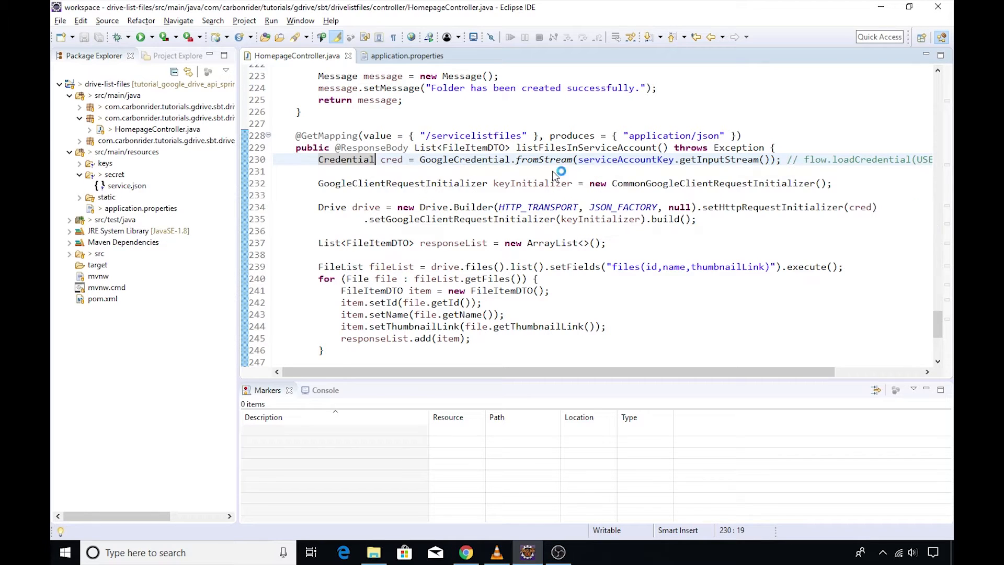
{"action": "left_click", "coordinate": [336, 171]}
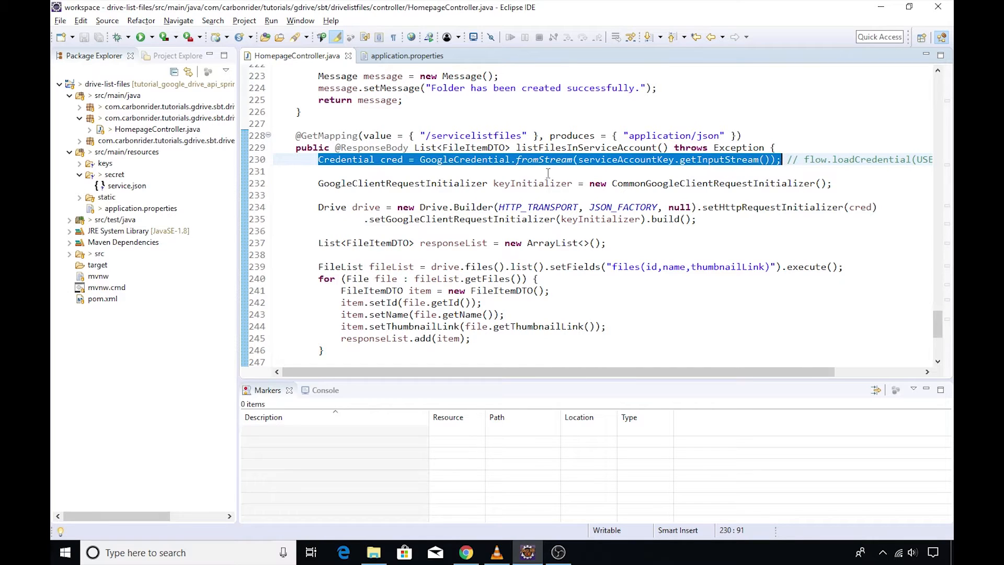
{"action": "left_click", "coordinate": [544, 159]}
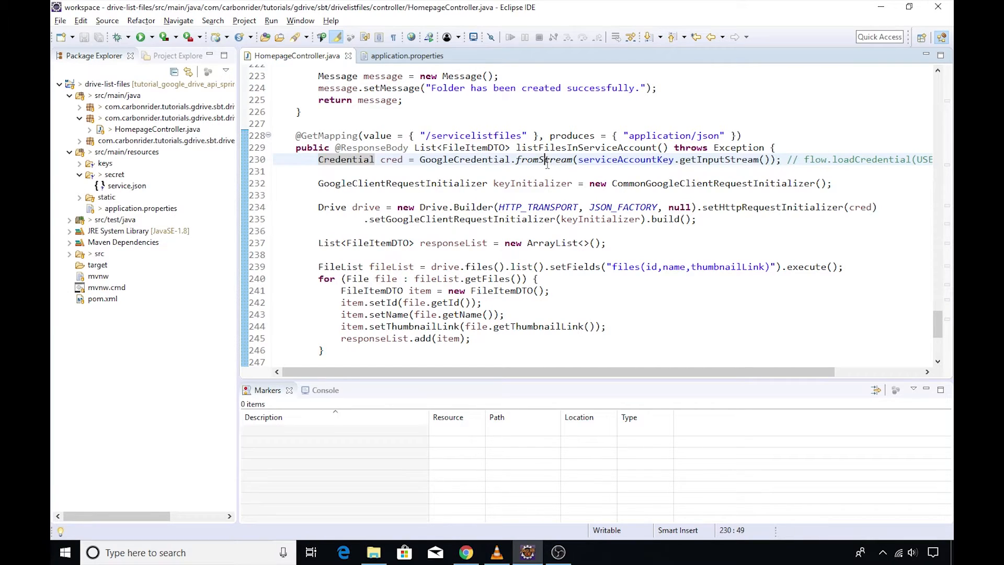
{"action": "mouse_move", "coordinate": [625, 159]}
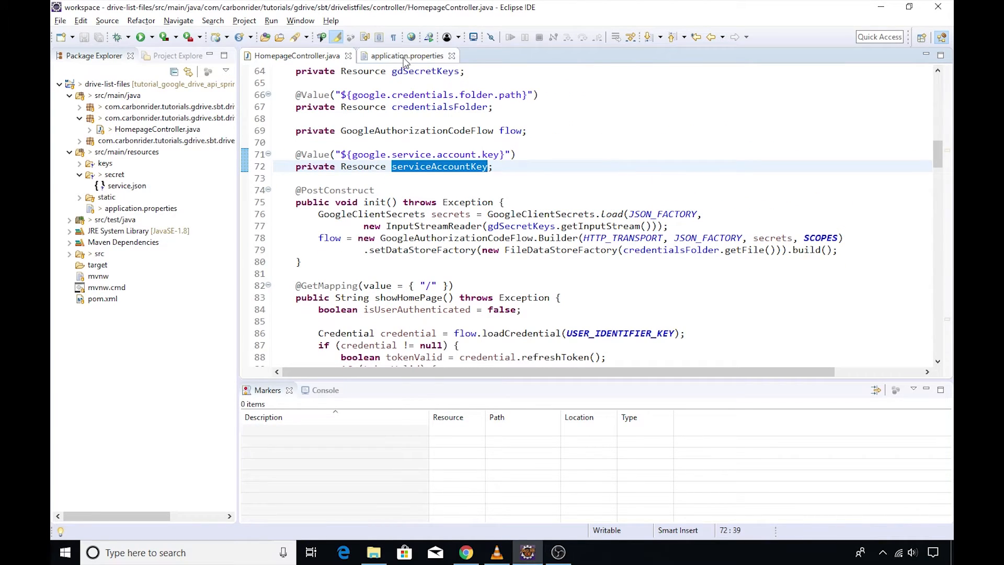
{"action": "left_click", "coordinate": [408, 56]}
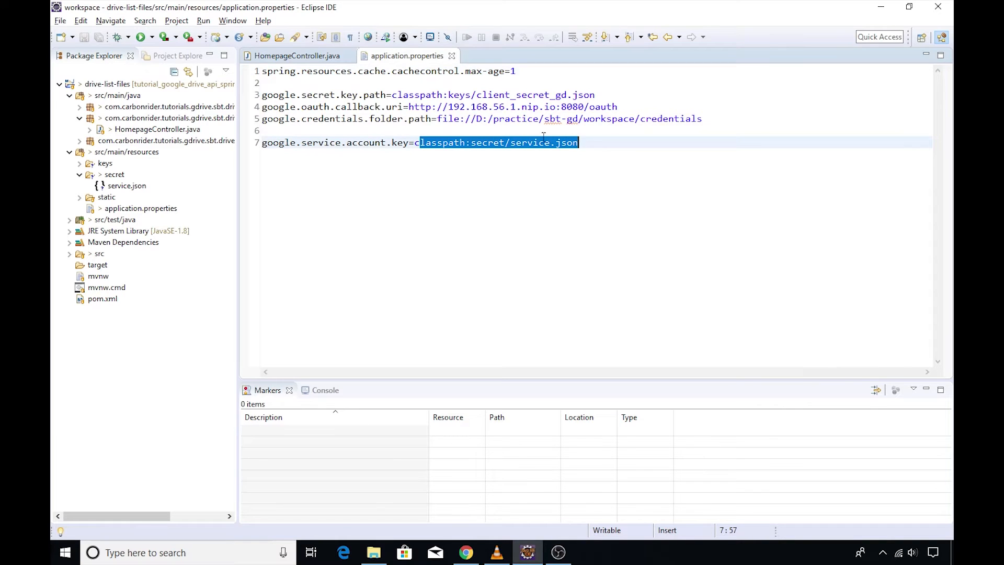
{"action": "left_click", "coordinate": [297, 55]}
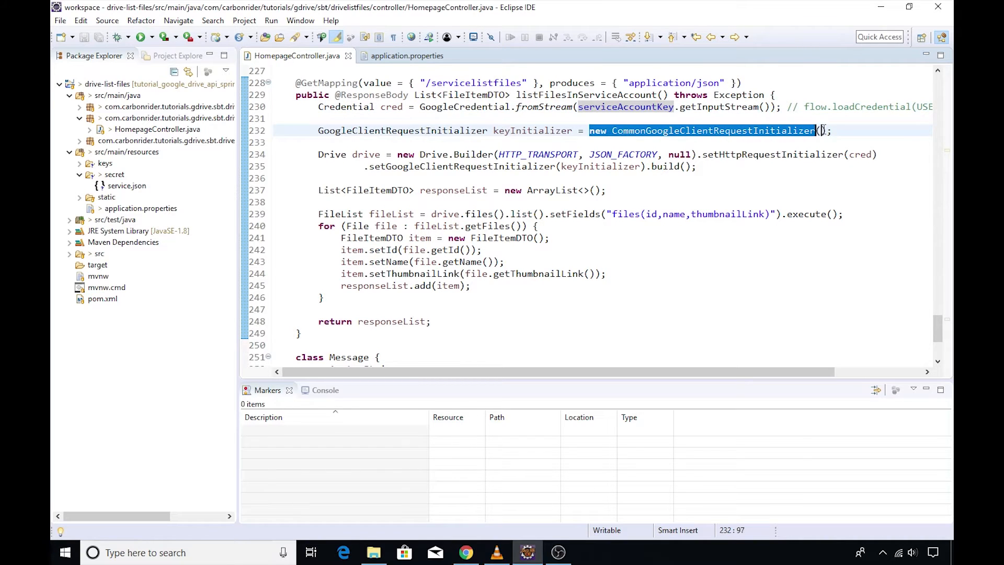
{"action": "left_click", "coordinate": [826, 129]}
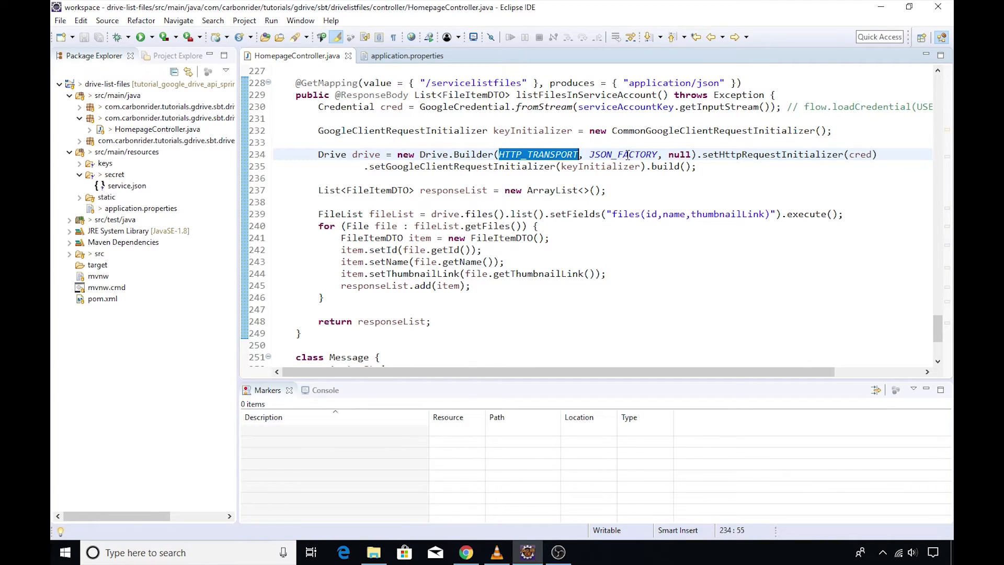
{"action": "double_click", "coordinate": [680, 155]}
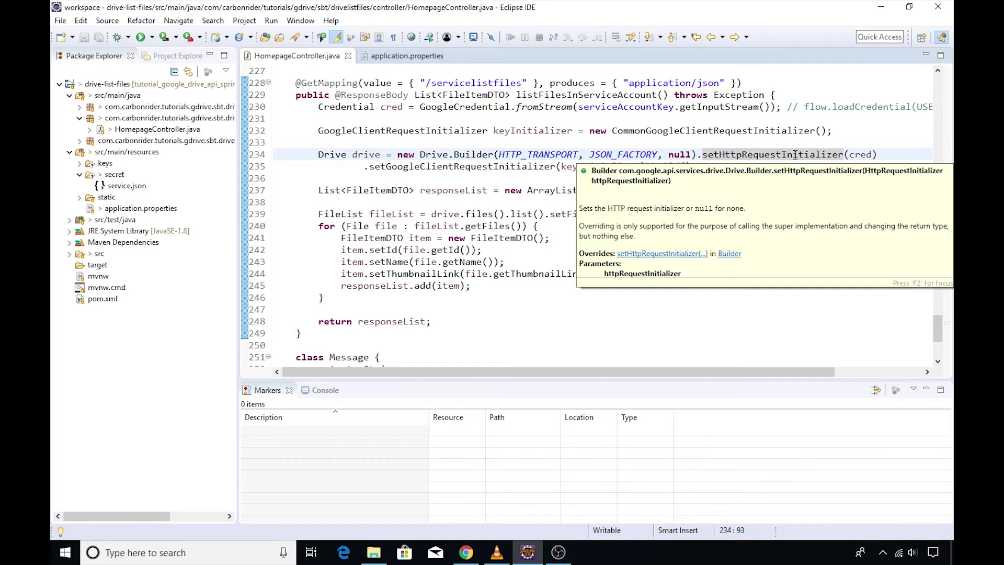
{"action": "mouse_move", "coordinate": [865, 156]}
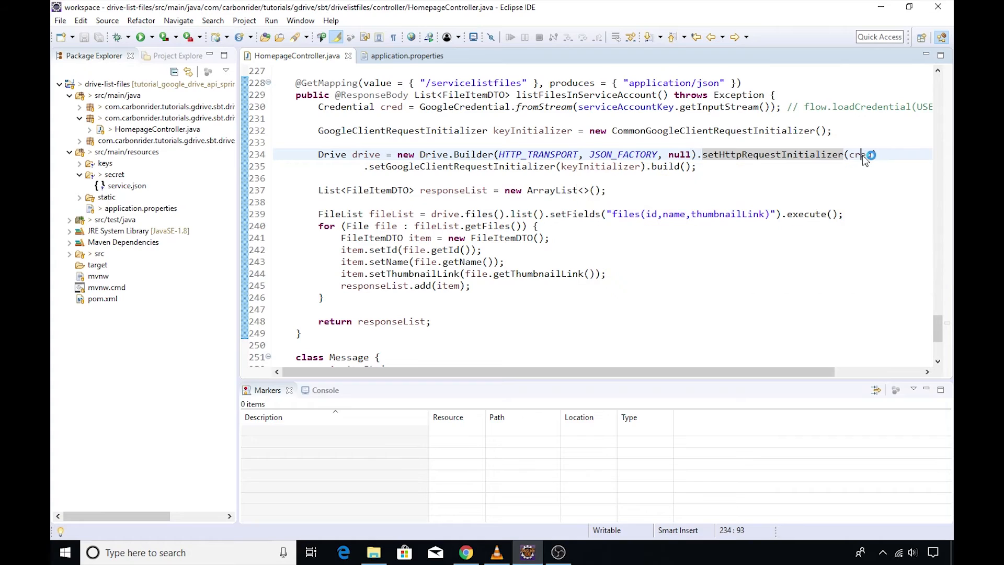
{"action": "mouse_move", "coordinate": [861, 155]}
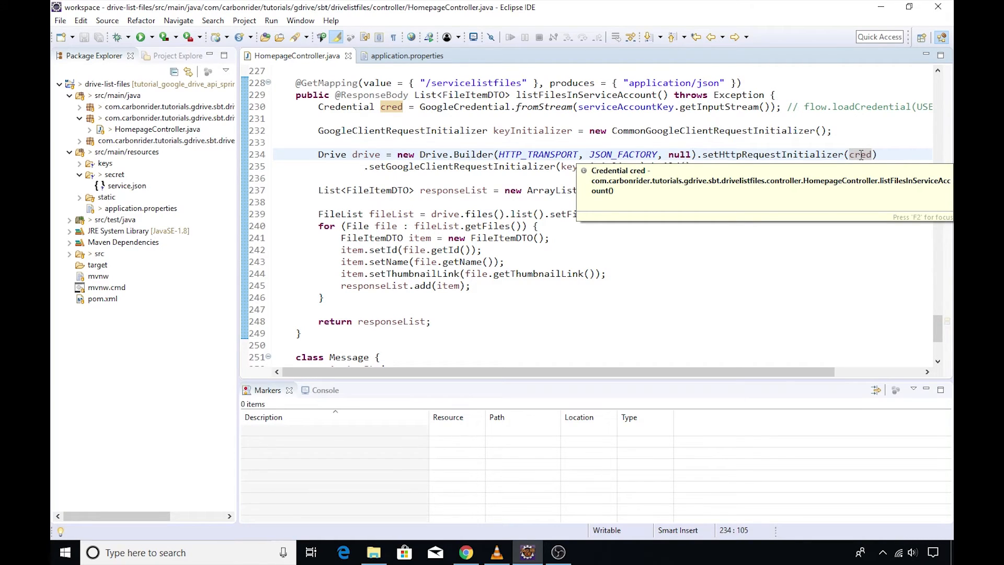
{"action": "mouse_move", "coordinate": [541, 107]}
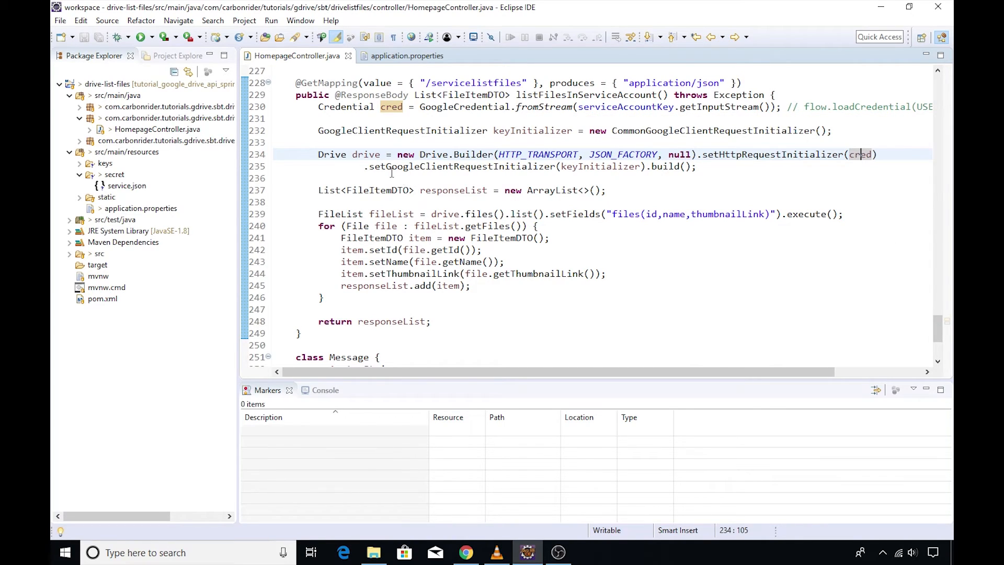
{"action": "double_click", "coordinate": [462, 166]}
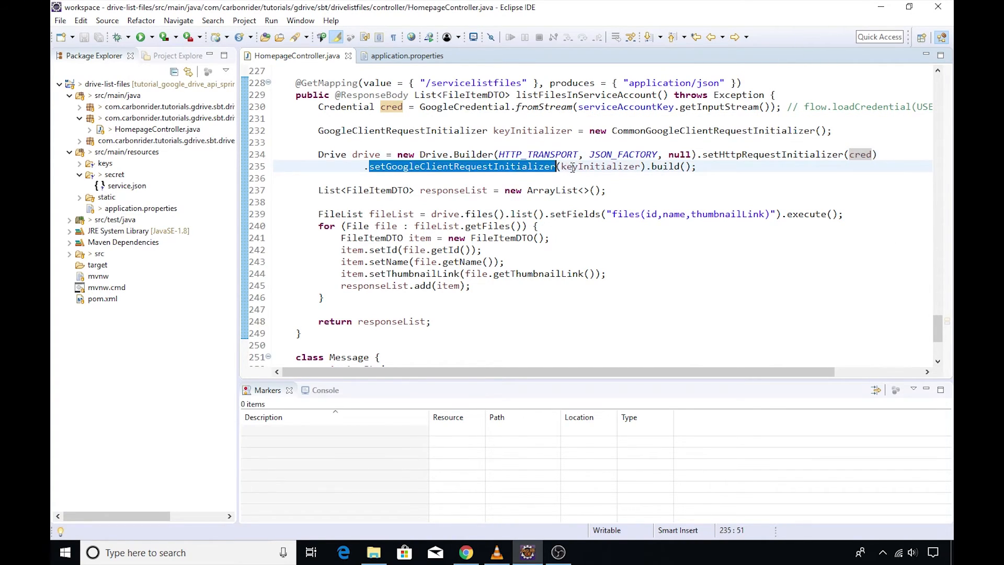
{"action": "left_click", "coordinate": [589, 166]}
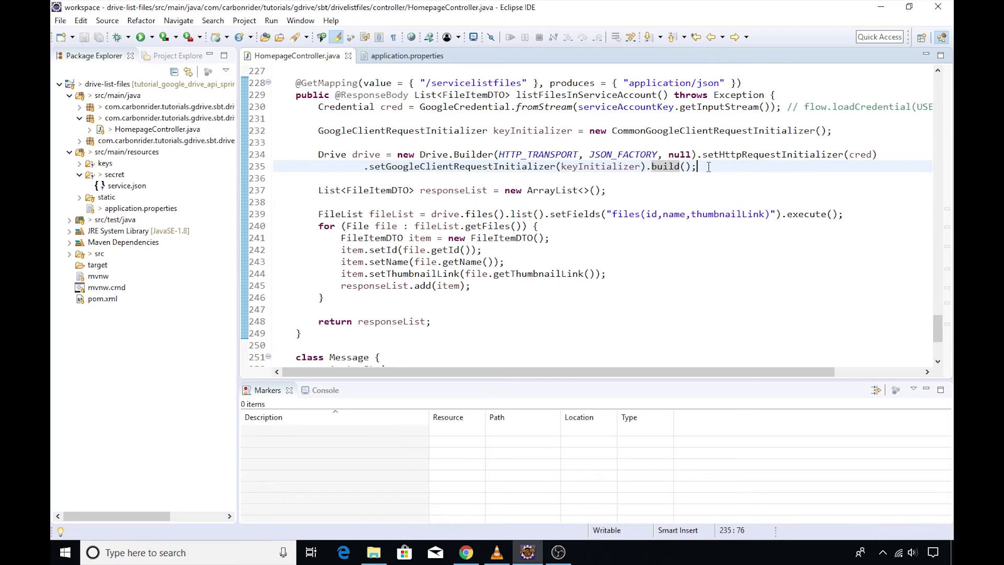
{"action": "double_click", "coordinate": [366, 155]}
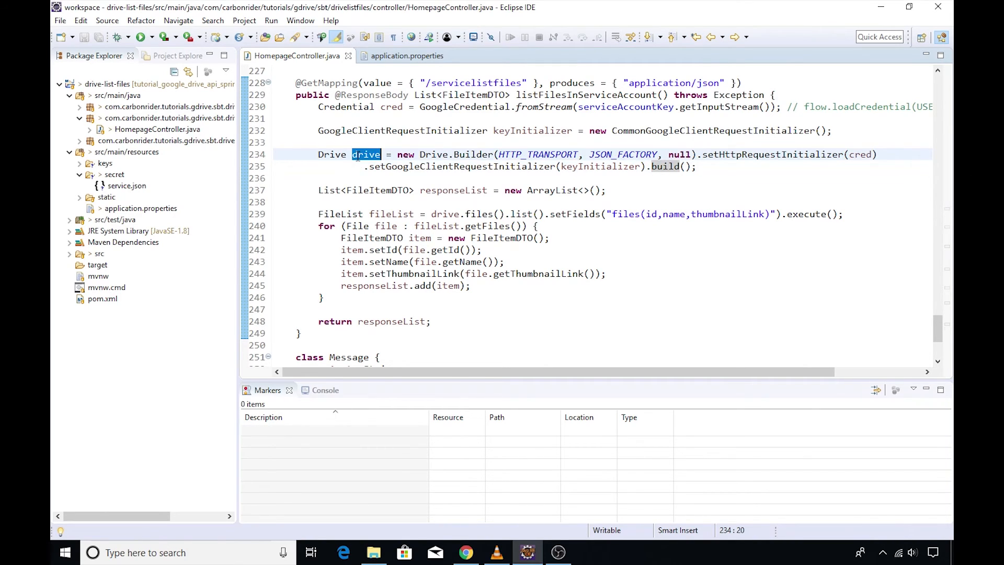
{"action": "left_click", "coordinate": [445, 213]}
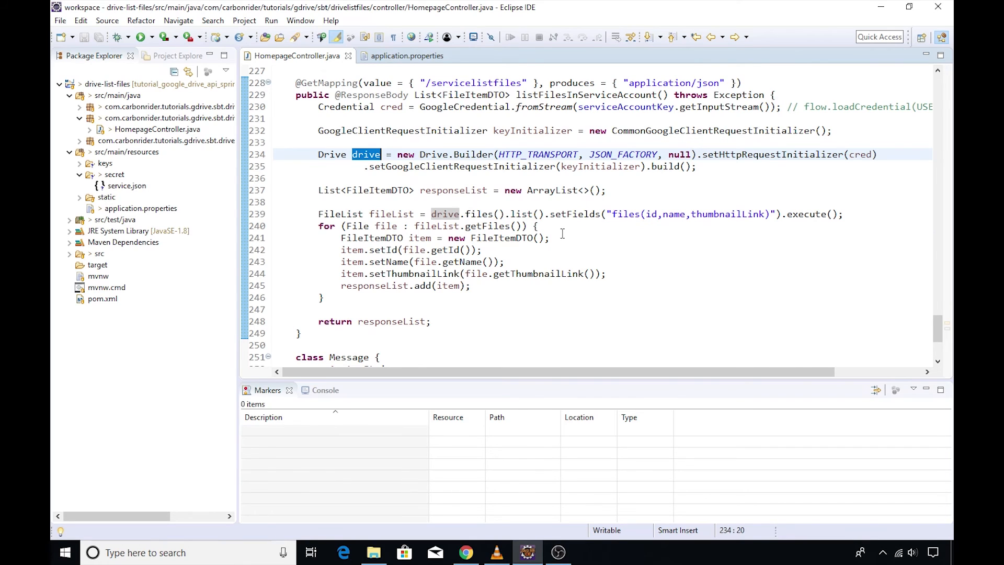
{"action": "left_click", "coordinate": [549, 237]}
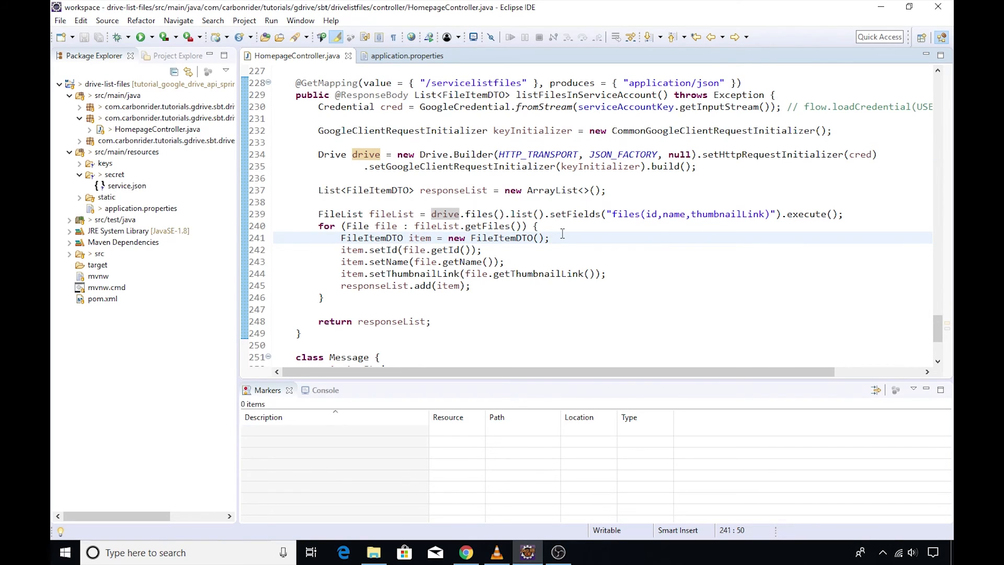